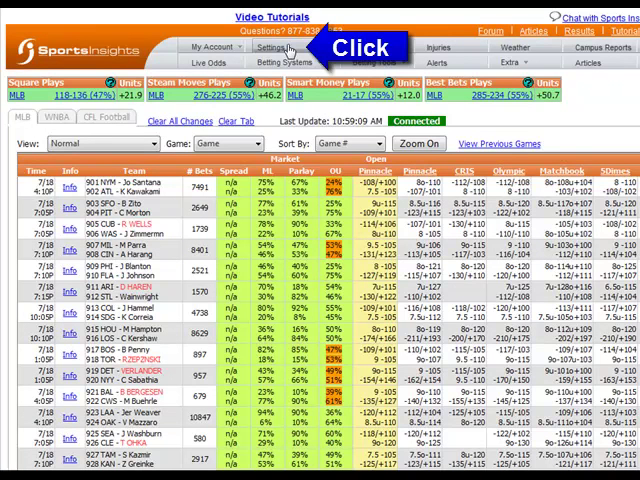
Step: Open My Settings from the Live Odds page to reach the General Columns choices
left_click(270, 48)
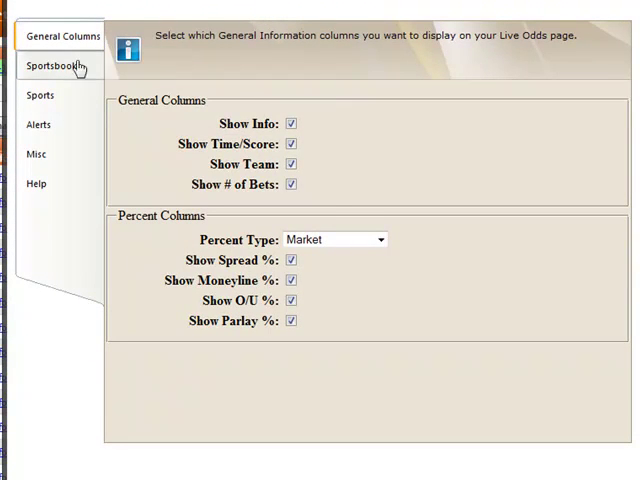
Step: Show the Sportsbook column settings and start the add-column form
left_click(52, 66)
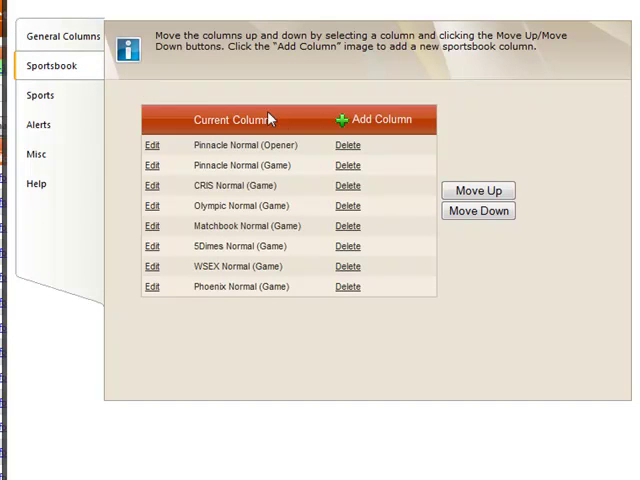
left_click(344, 120)
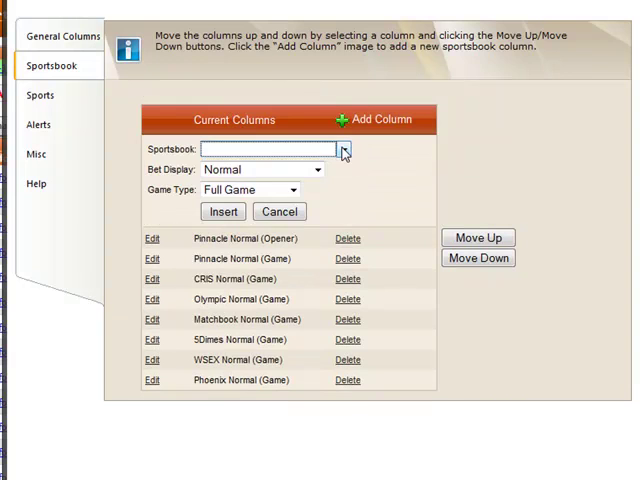
Step: Insert a BetUS column with Normal bet display and Full Game type at the list's end
left_click(344, 148)
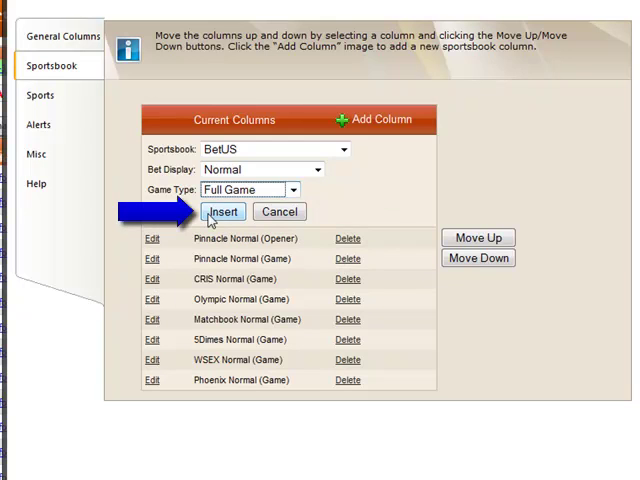
left_click(228, 212)
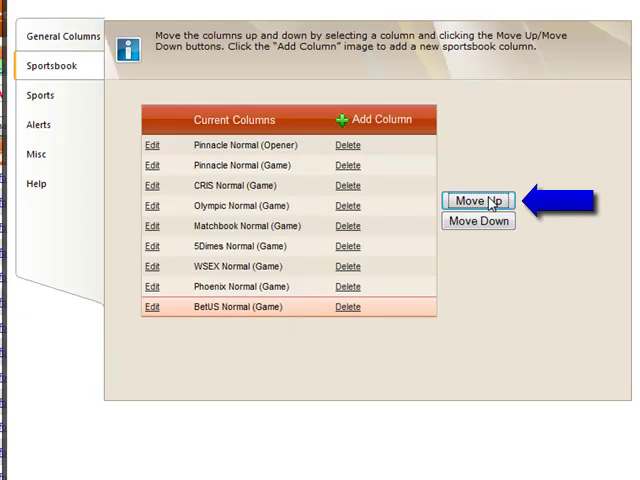
Step: Move BetUS above WSEX, set WSEX to ML/Runline/Puckline, delete Phoenix, and close settings
left_click(478, 200)
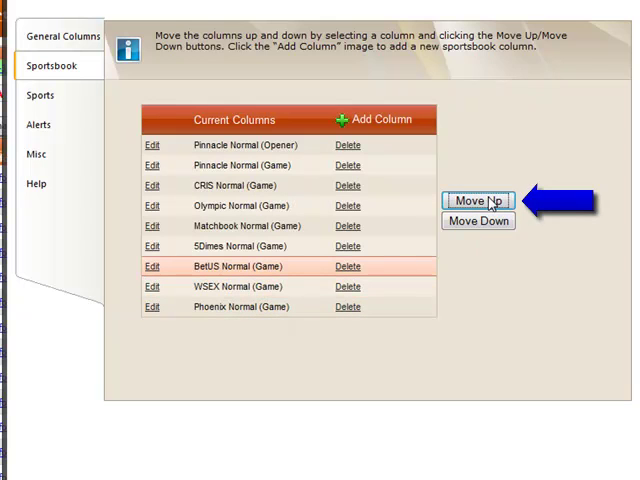
left_click(478, 200)
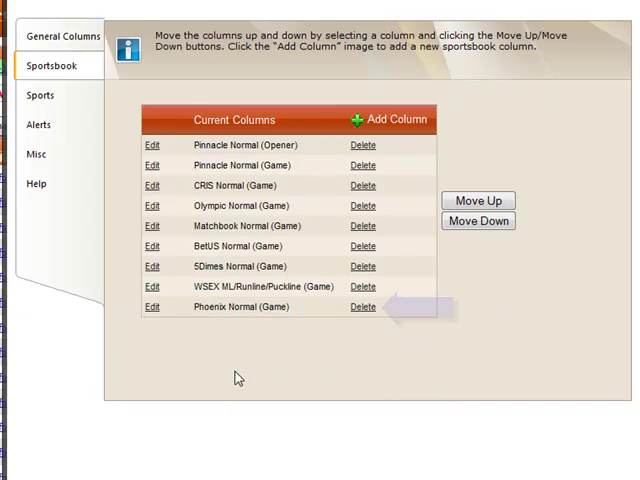
left_click(362, 308)
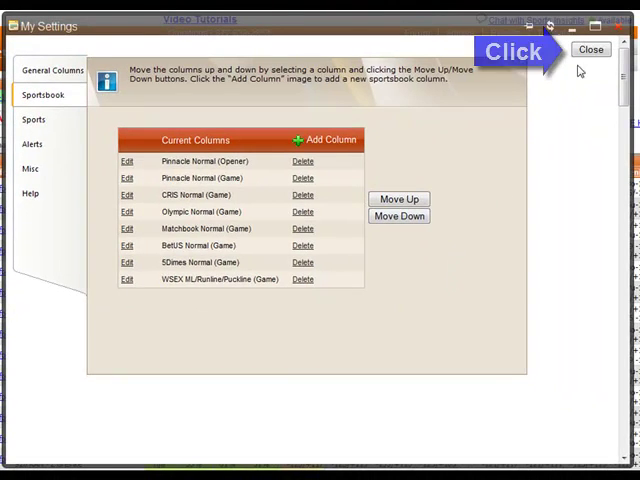
left_click(590, 48)
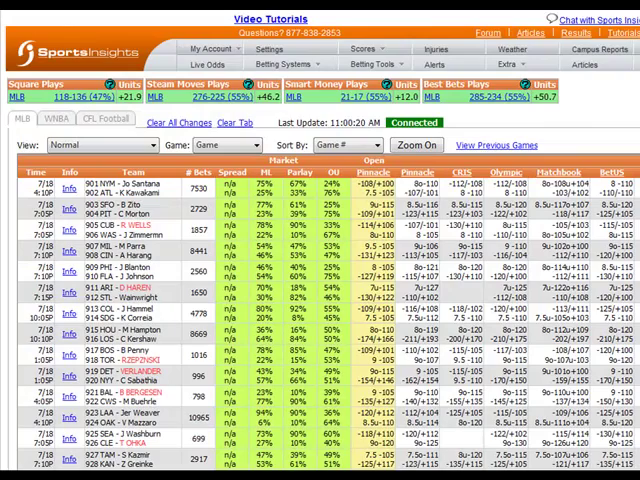